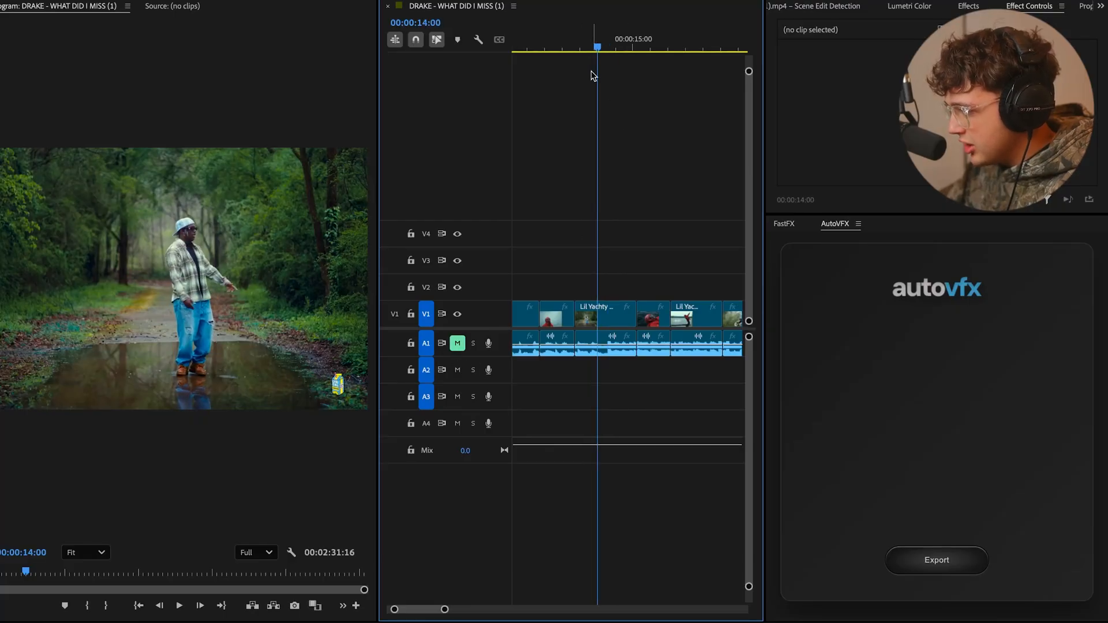
Step: Park the playhead at 00:00:14:02 and select the forest-road clip on V1
{"action": "left_click_drag", "start_coordinate": [597, 47], "coordinate": [580, 47]}
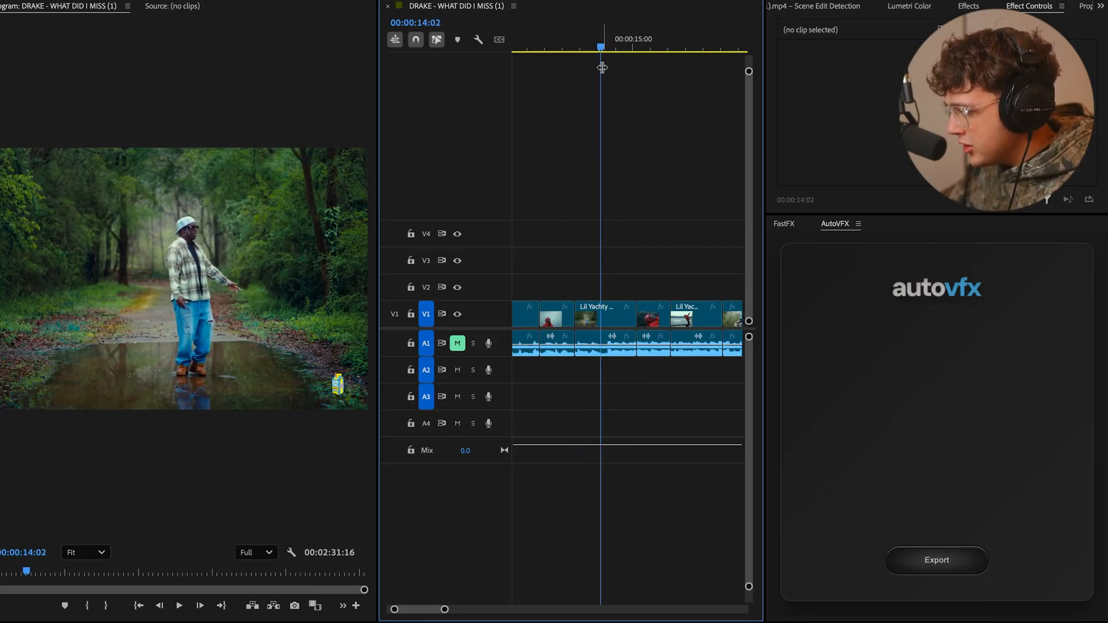
{"action": "left_click", "coordinate": [605, 314]}
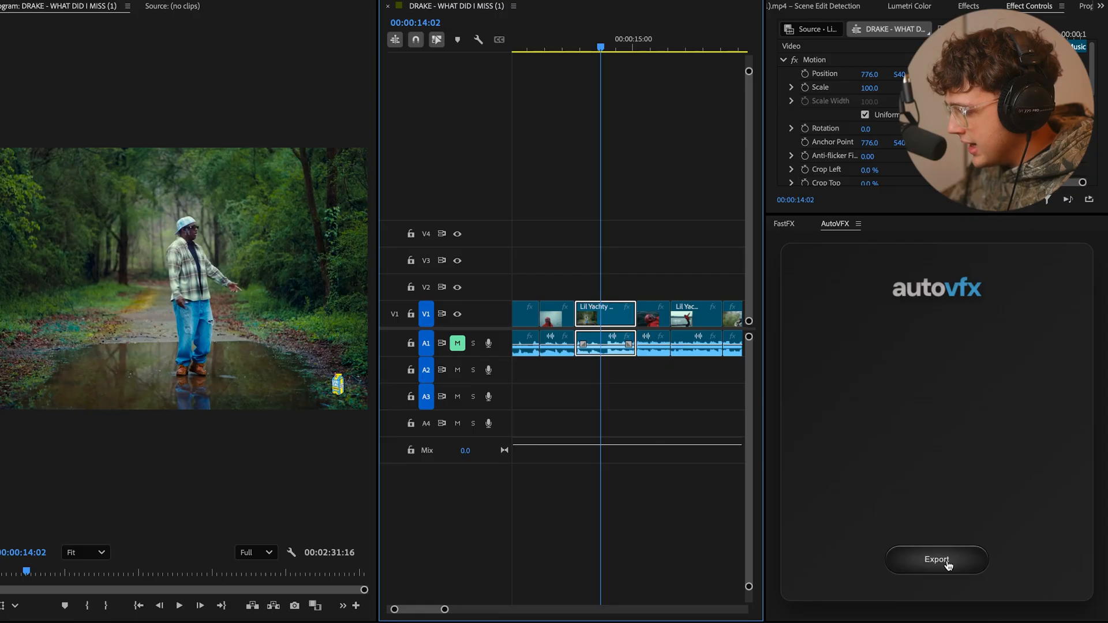
Step: Send the clip to AutoVFX with prompt 'set on fire' and enhance it into a detailed description
{"action": "left_click", "coordinate": [937, 560]}
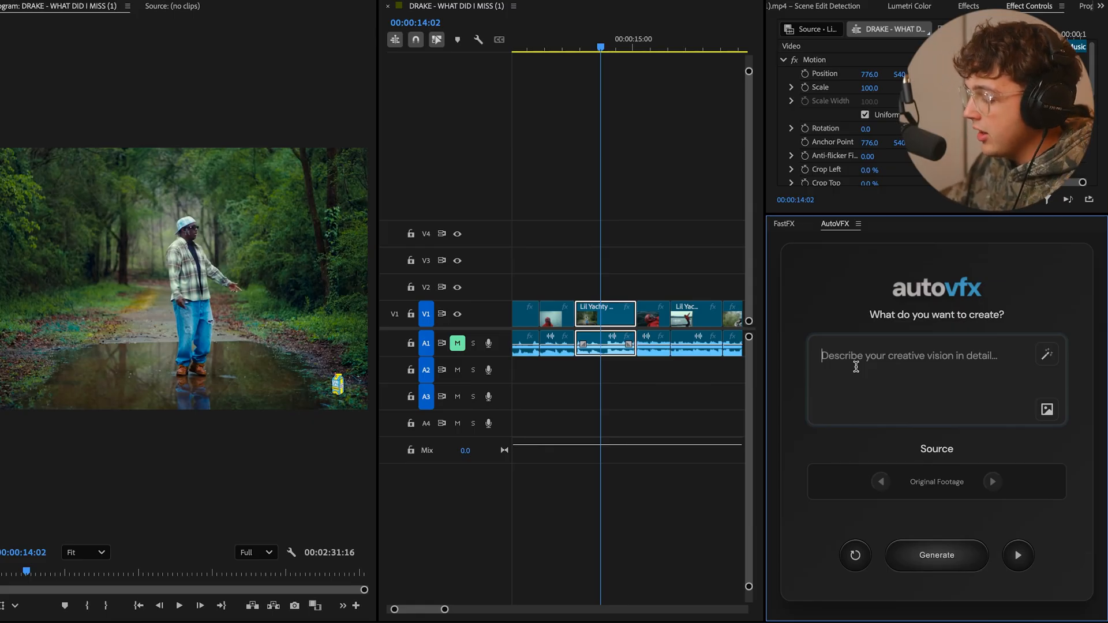
{"action": "type", "text": "set on fire"}
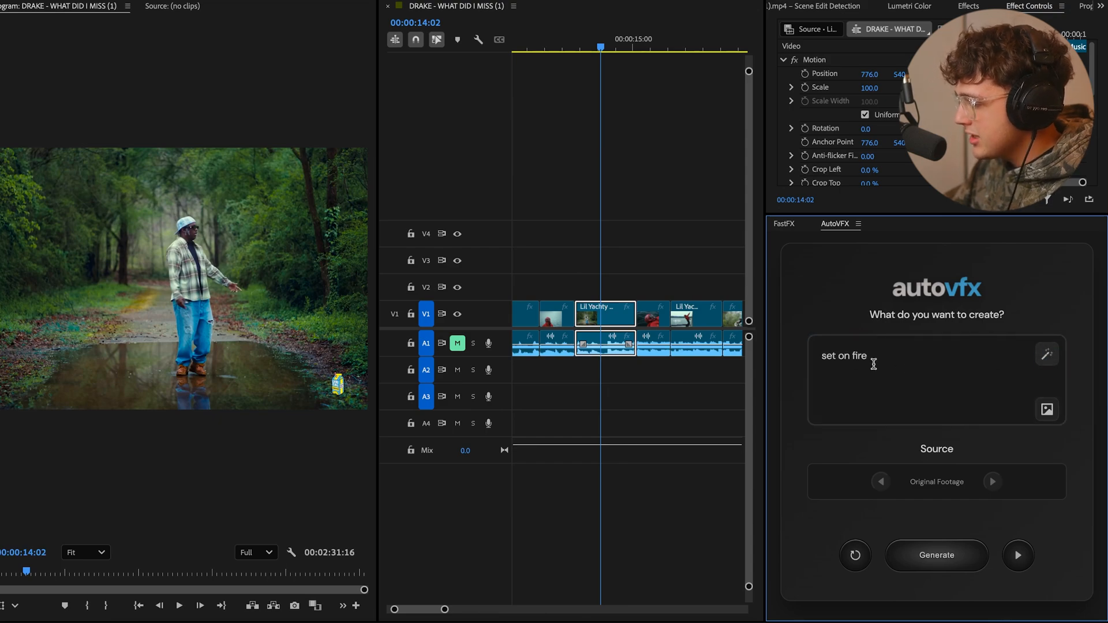
{"action": "left_click", "coordinate": [1048, 355]}
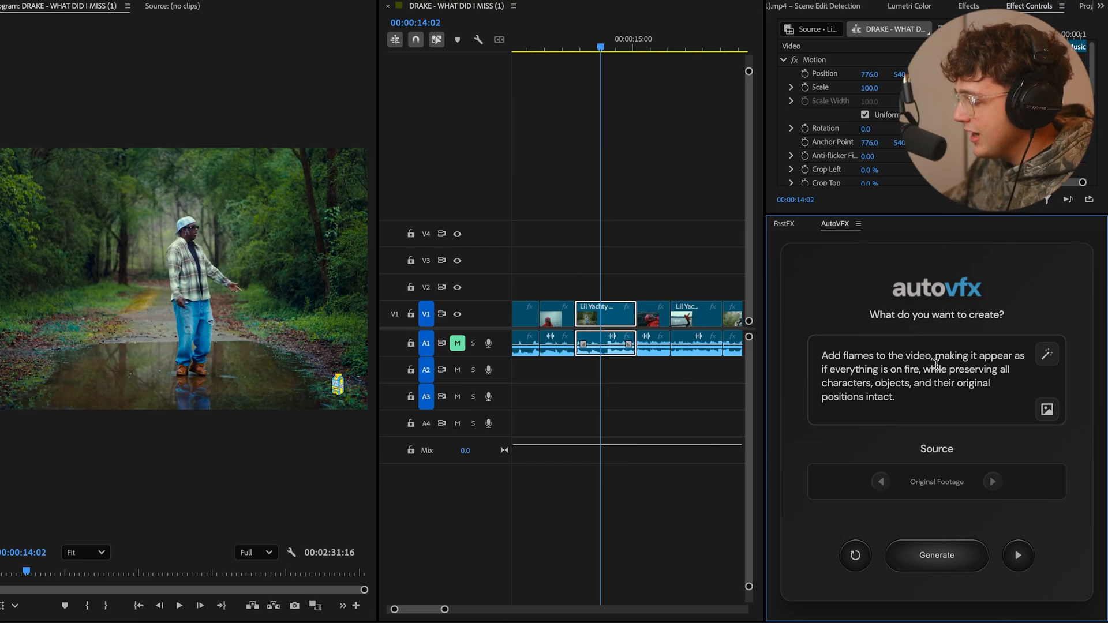
{"action": "left_click_drag", "start_coordinate": [919, 369], "coordinate": [894, 396]}
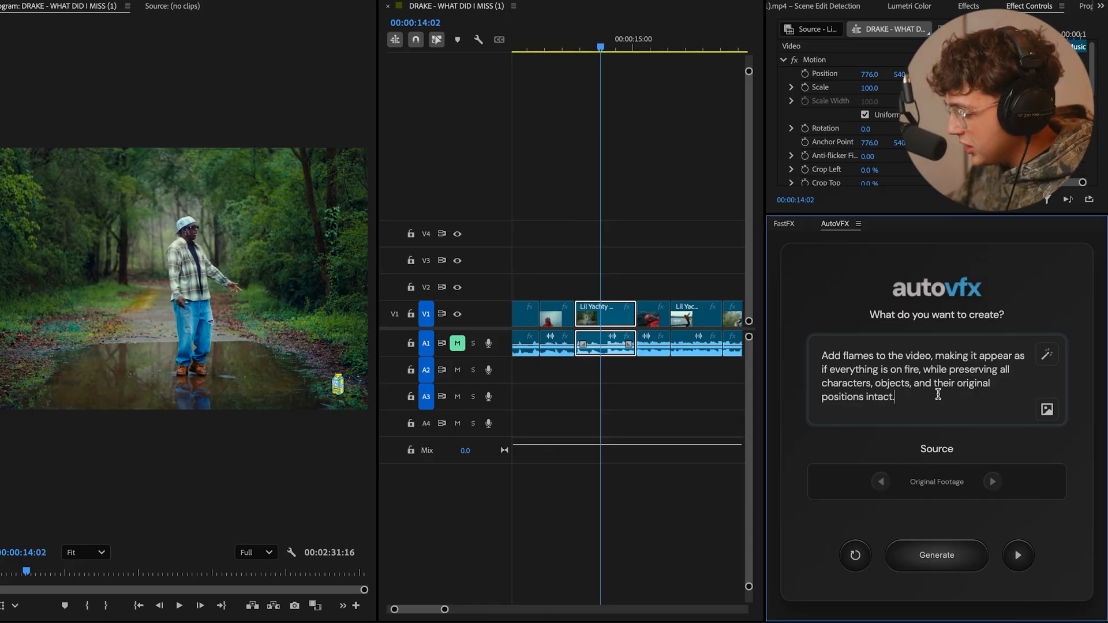
{"action": "left_click", "coordinate": [936, 556]}
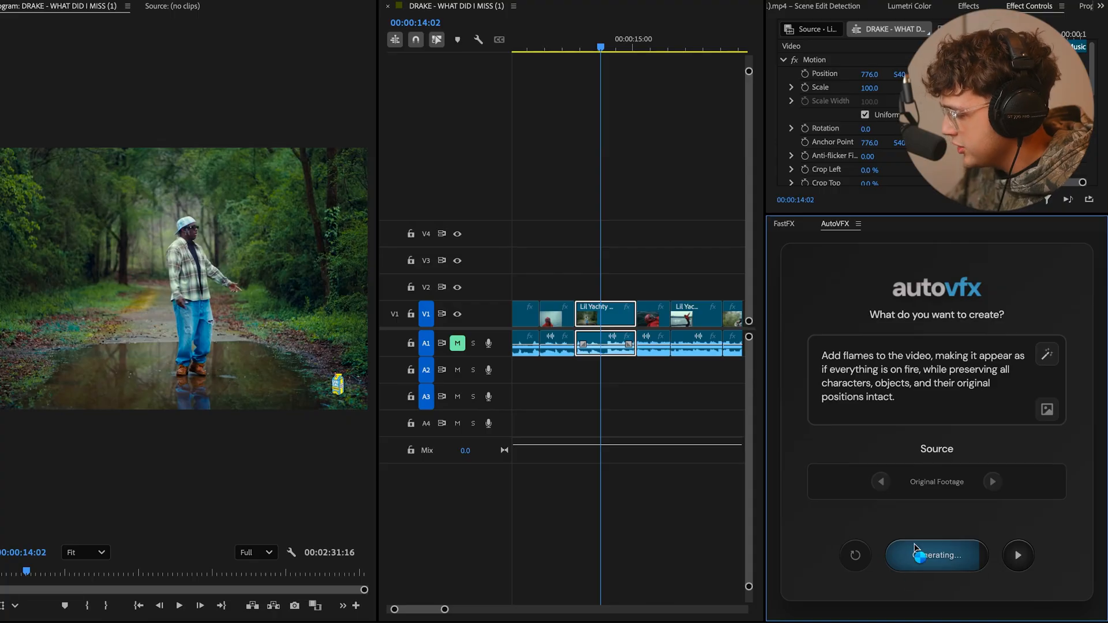
Step: Generate the fire version and place it on V2 above the original clip
{"action": "left_click", "coordinate": [936, 555]}
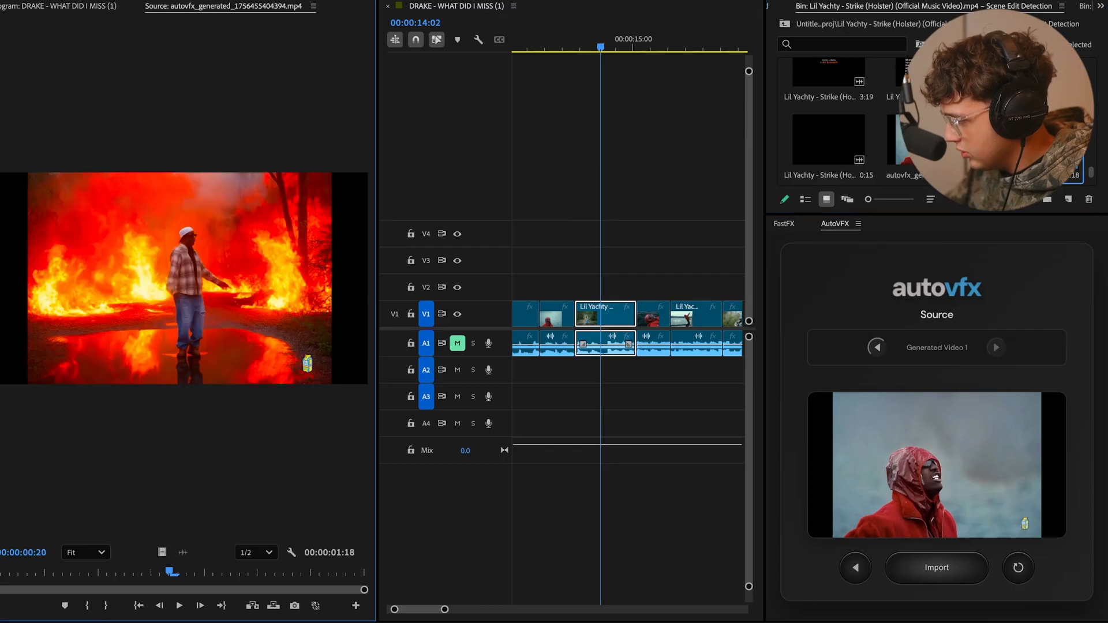
{"action": "left_click_drag", "start_coordinate": [171, 572], "coordinate": [106, 573]}
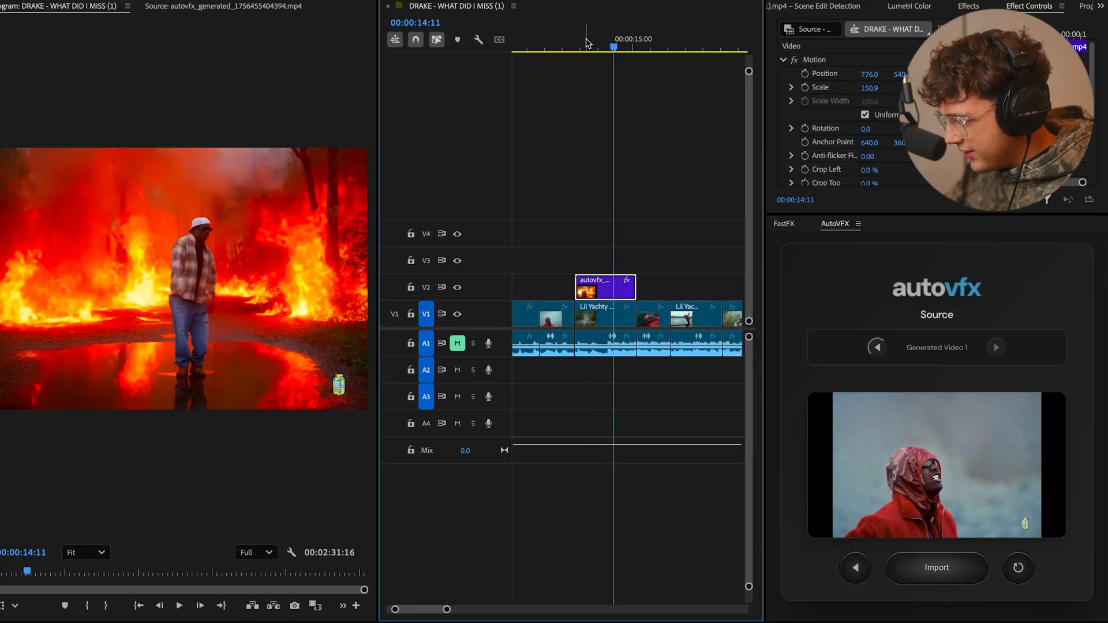
Step: For the clip near 00:00:18, enhance the prompt 'make leaves fall from the sky' and generate it
{"action": "left_click", "coordinate": [179, 607]}
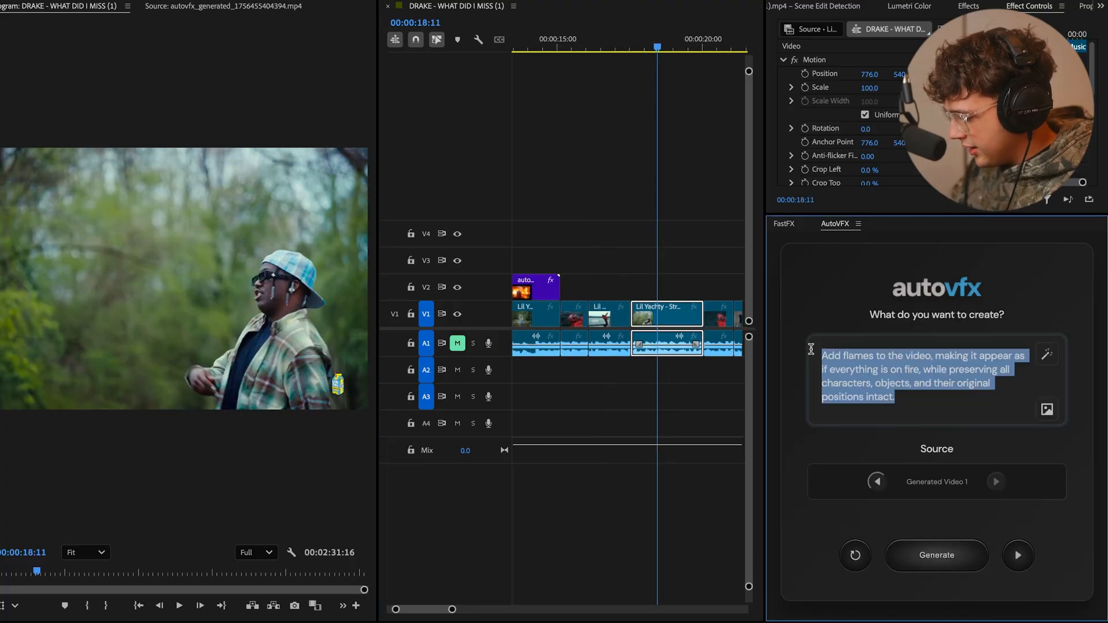
{"action": "type", "text": "make leaves f"}
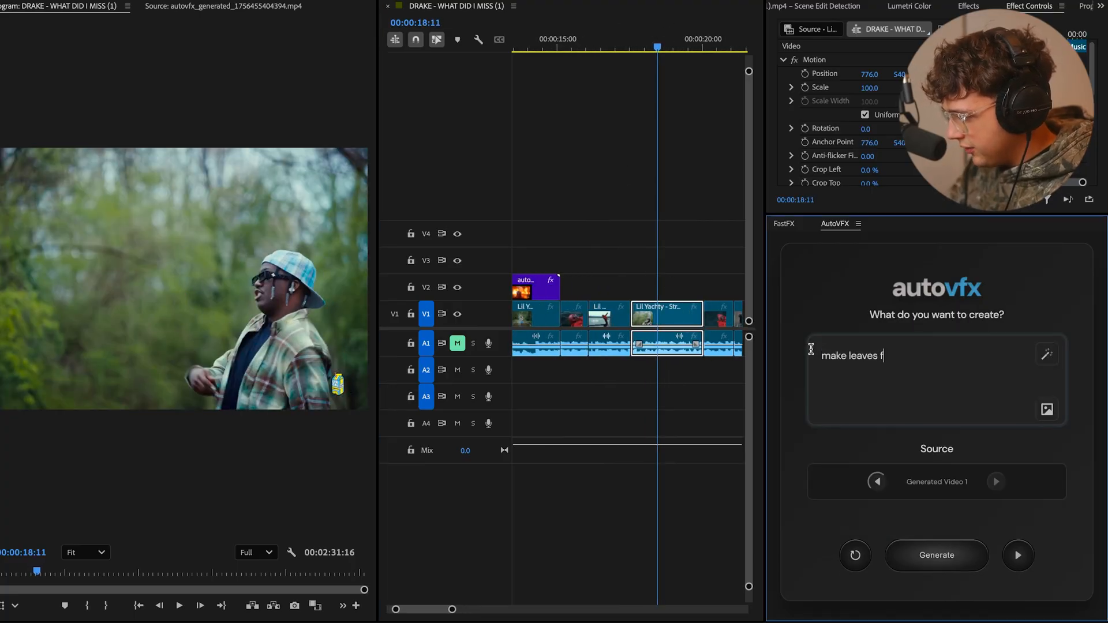
{"action": "type", "text": "all from the sky matching the"}
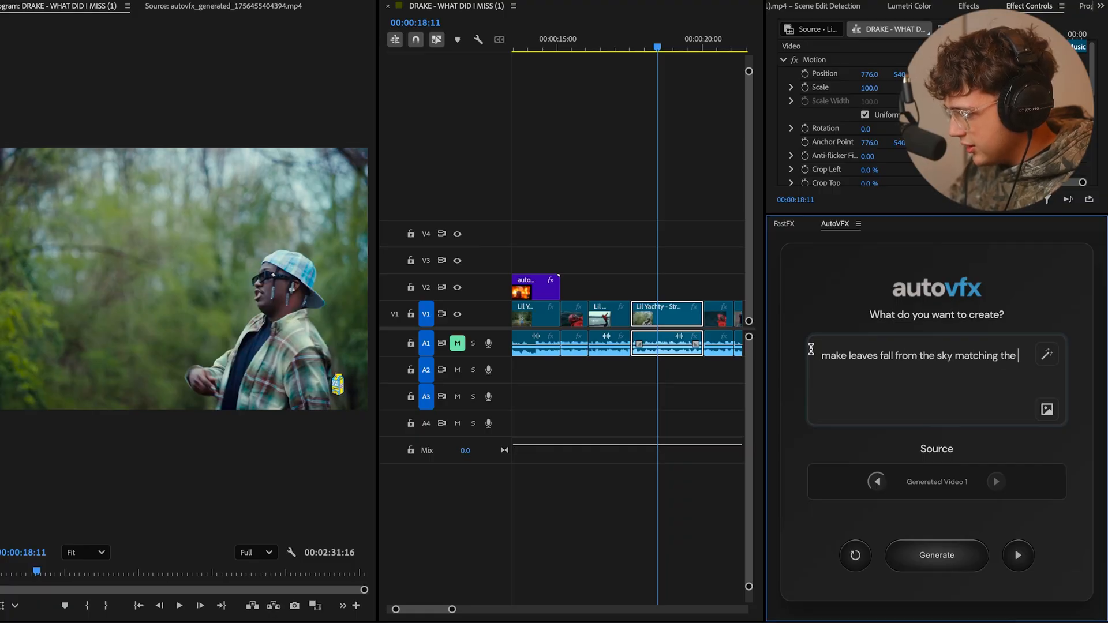
{"action": "left_click", "coordinate": [1047, 355]}
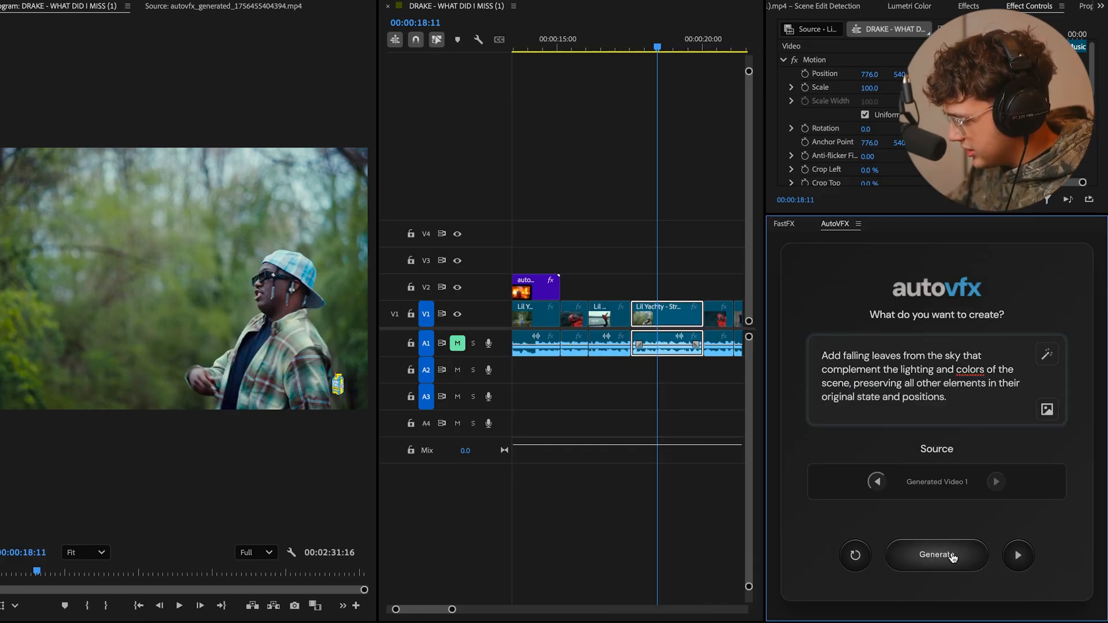
{"action": "left_click", "coordinate": [936, 556]}
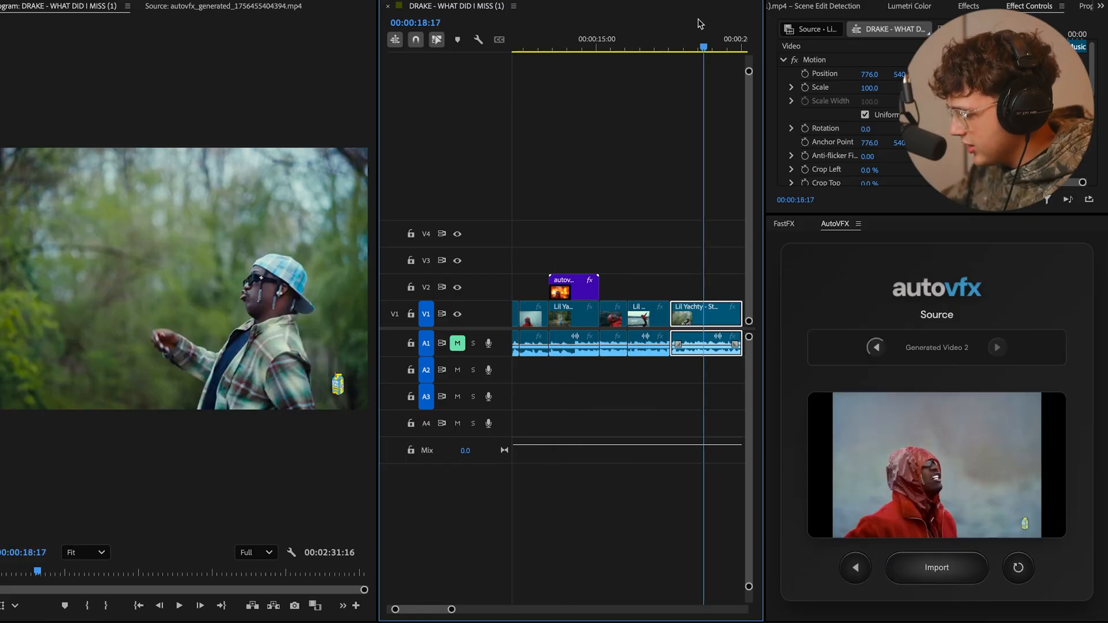
Step: Place the falling-leaves generated clip from the bin onto V2 above the 00:00:18 shot
{"action": "left_click", "coordinate": [937, 568]}
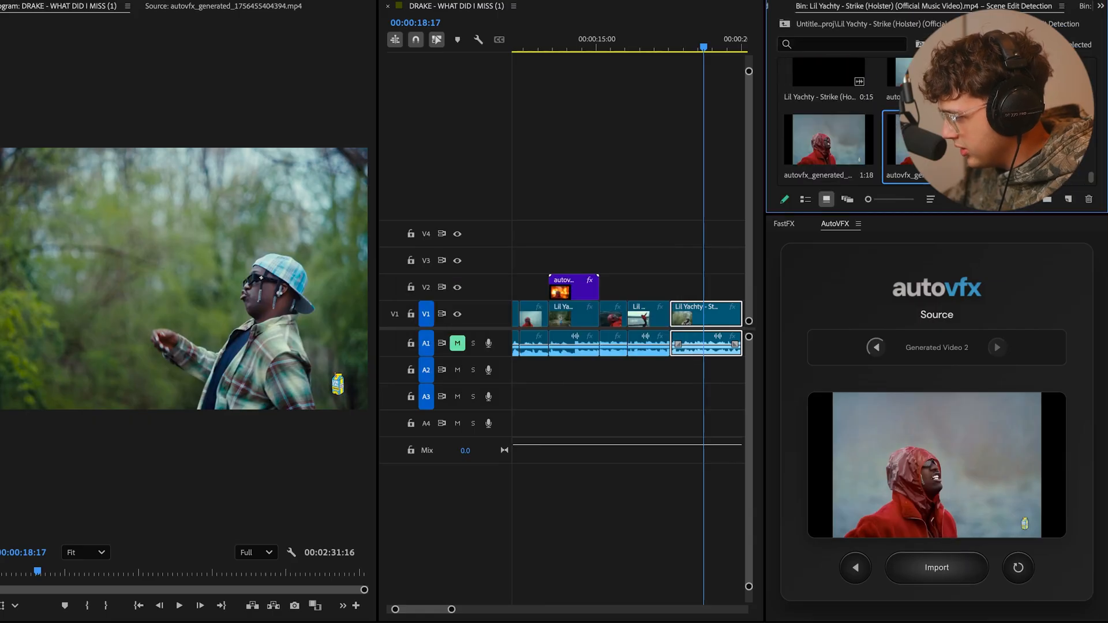
{"action": "left_click", "coordinate": [876, 348]}
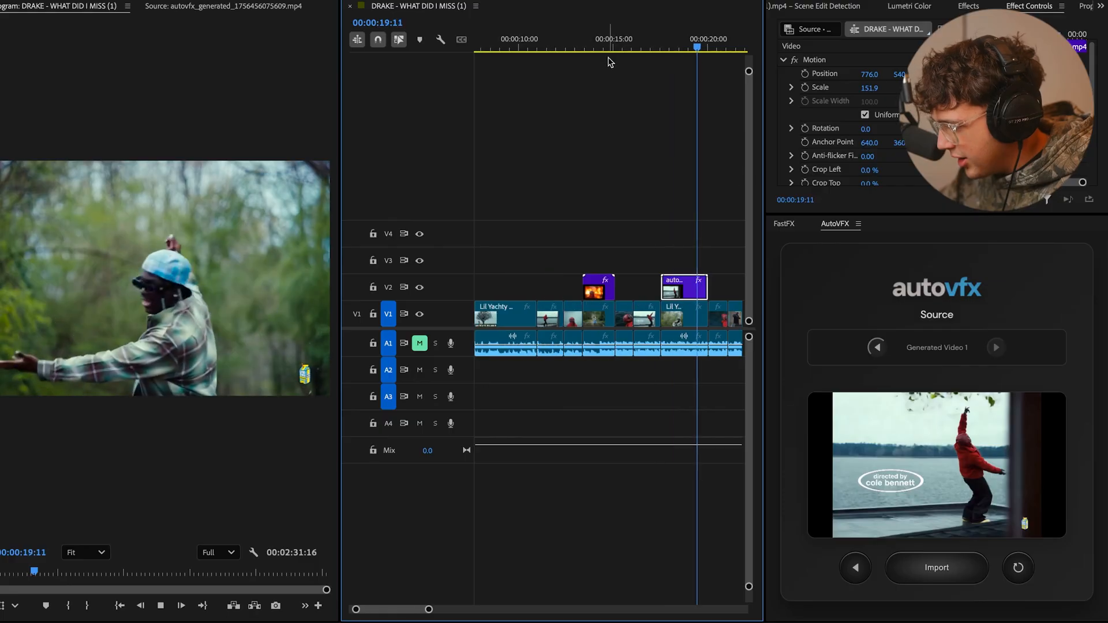
{"action": "left_click", "coordinate": [590, 48]}
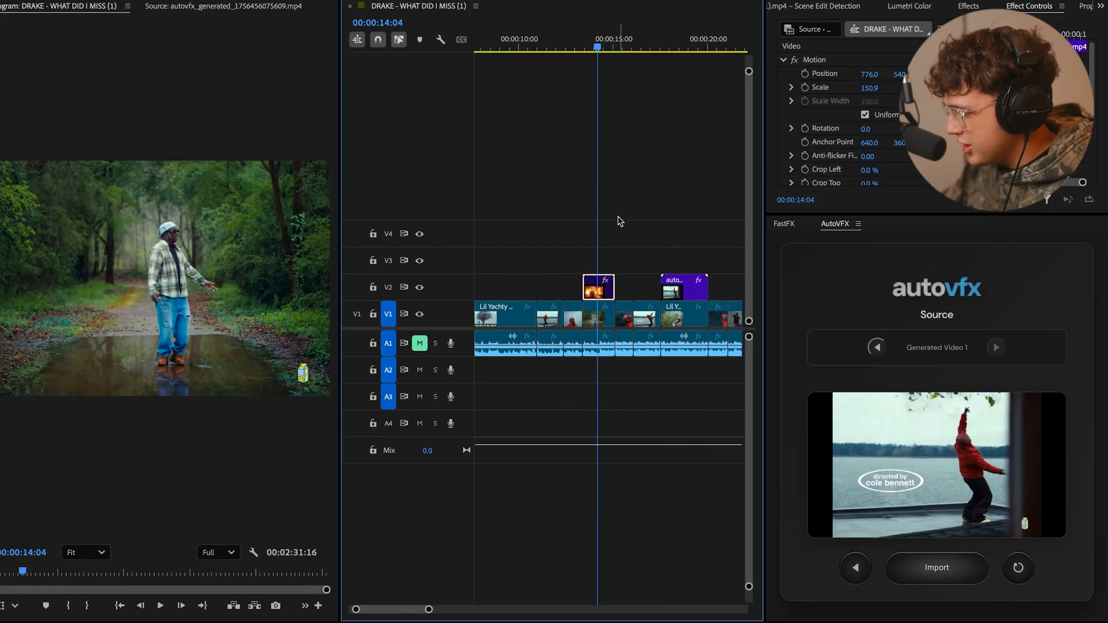
Step: Preview the fire and falling-leaves sections in the program monitor
{"action": "left_click", "coordinate": [672, 44]}
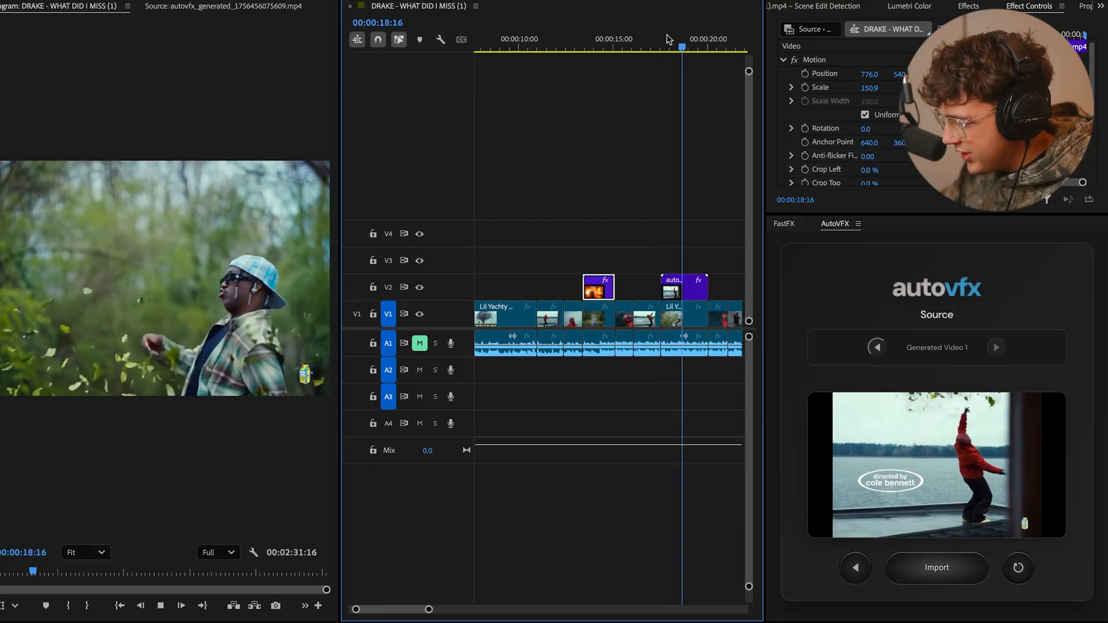
{"action": "left_click", "coordinate": [592, 46]}
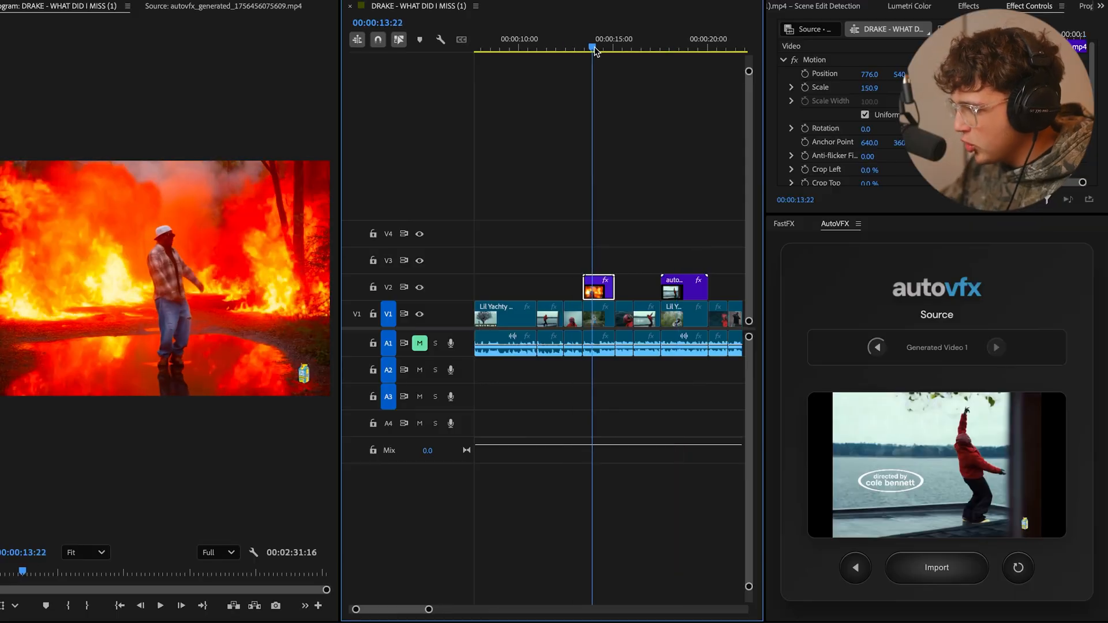
{"action": "left_click_drag", "start_coordinate": [593, 47], "coordinate": [601, 48]}
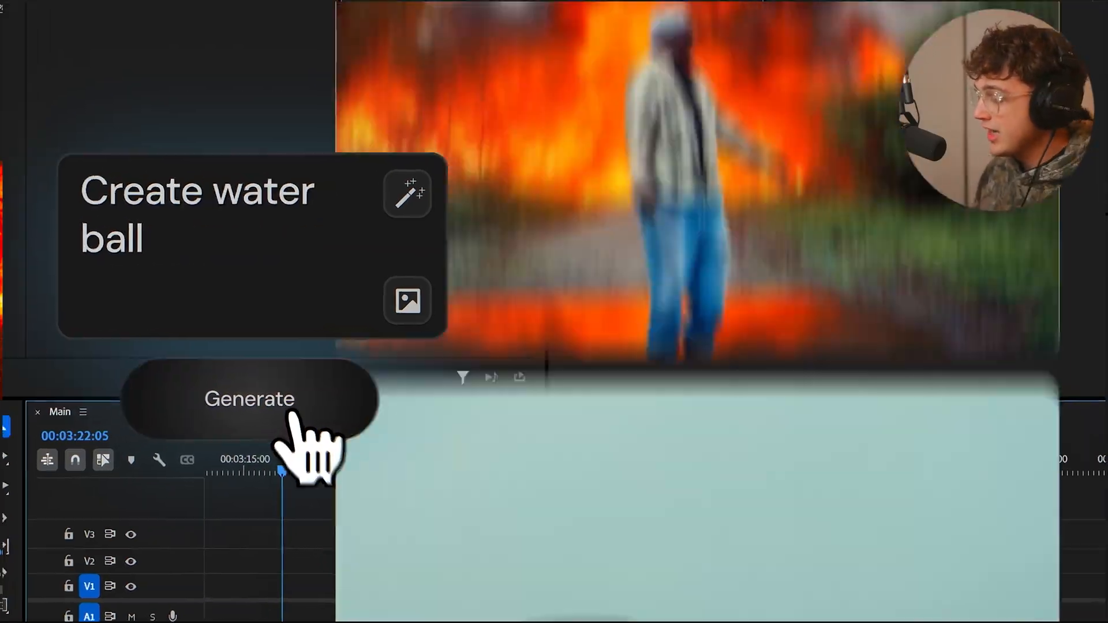
Step: Enter a new prompt: 'Add realistic fire spreading across the scene, ensuring it interacts naturally…'
{"action": "left_click", "coordinate": [249, 399]}
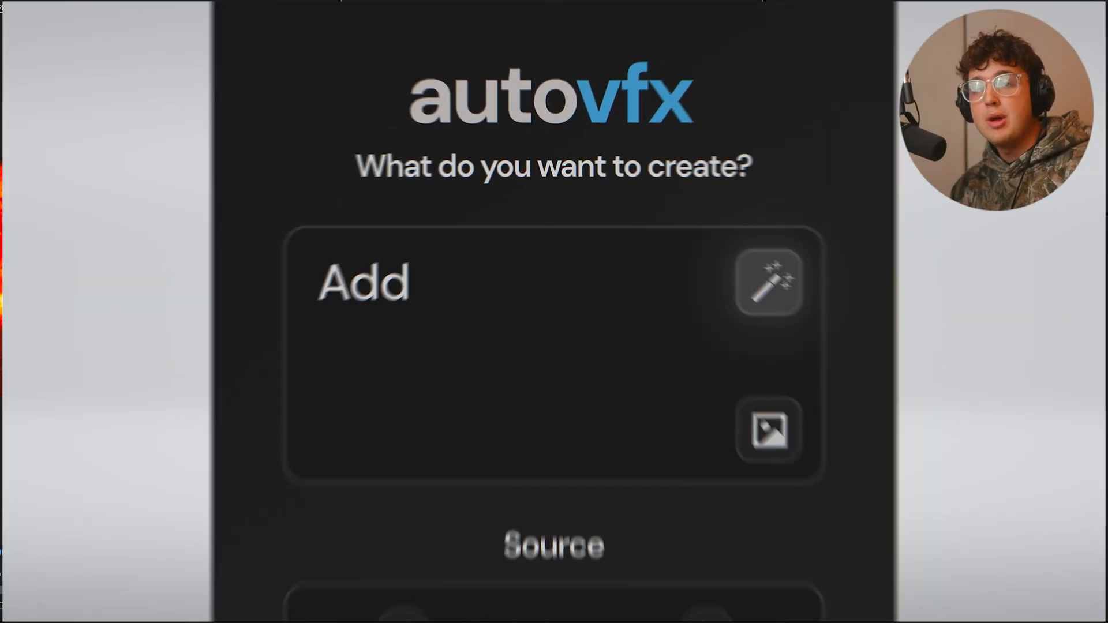
{"action": "type", "text": "Add realistic fire spreading across the scene, ensuring it interacts naturally with the environment while preserving all existing objects and"}
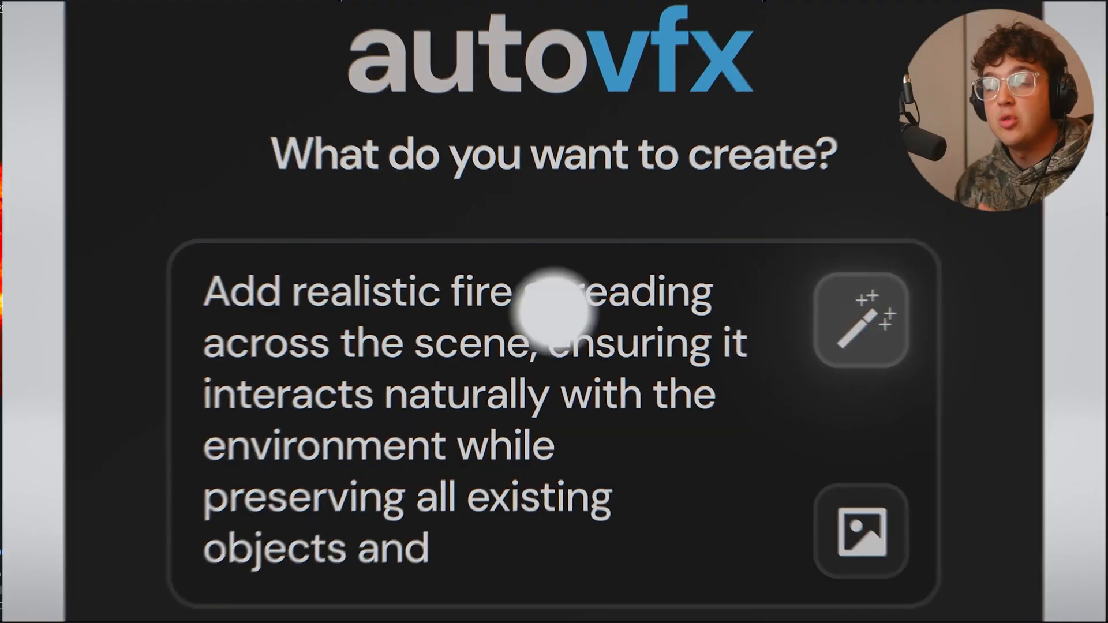